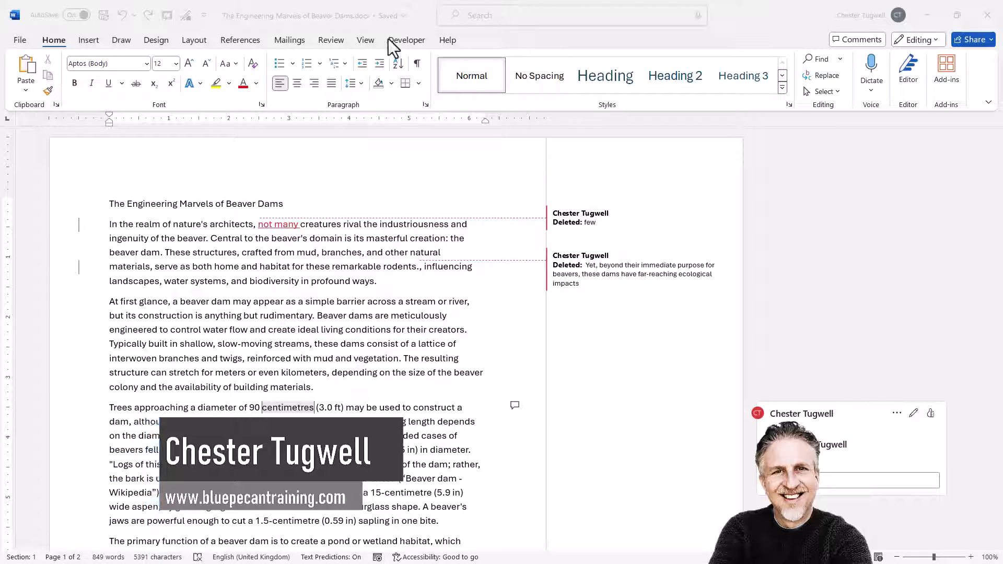
Show the Check for Issues choices on the document's File > Info page
click(19, 40)
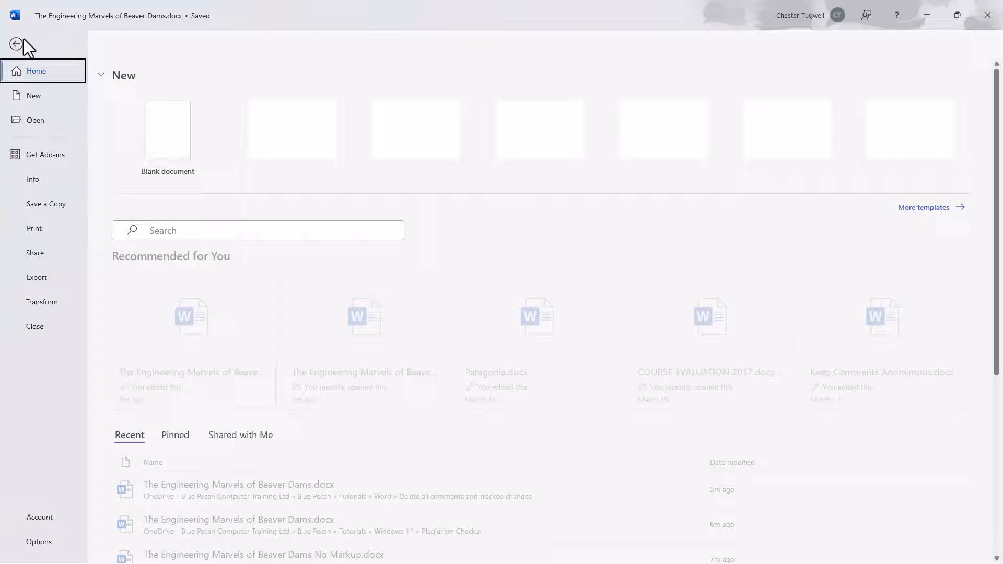
click(32, 178)
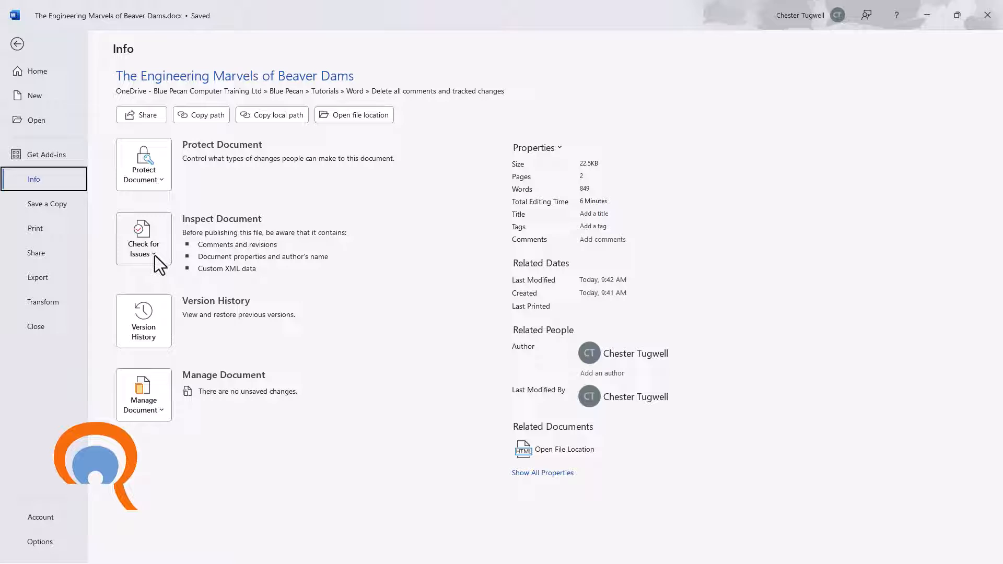
click(143, 237)
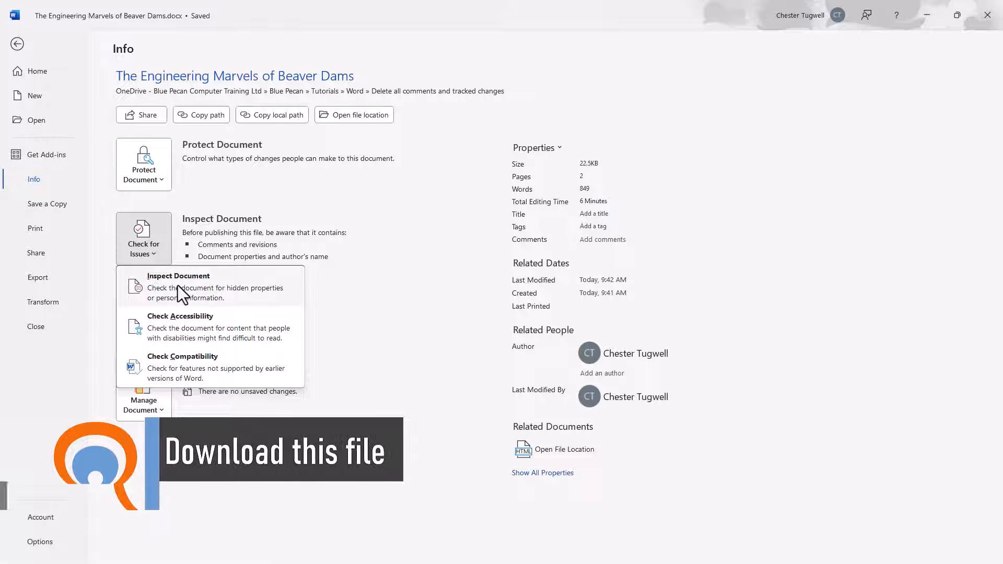
Run Document Inspector and Remove All comments, revisions and versions, then close the results
click(179, 287)
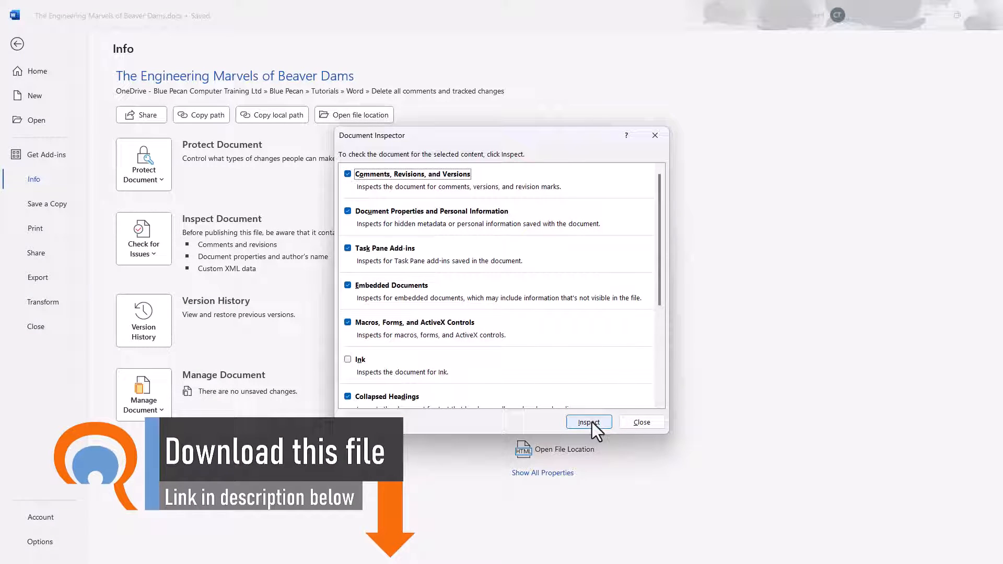
click(587, 421)
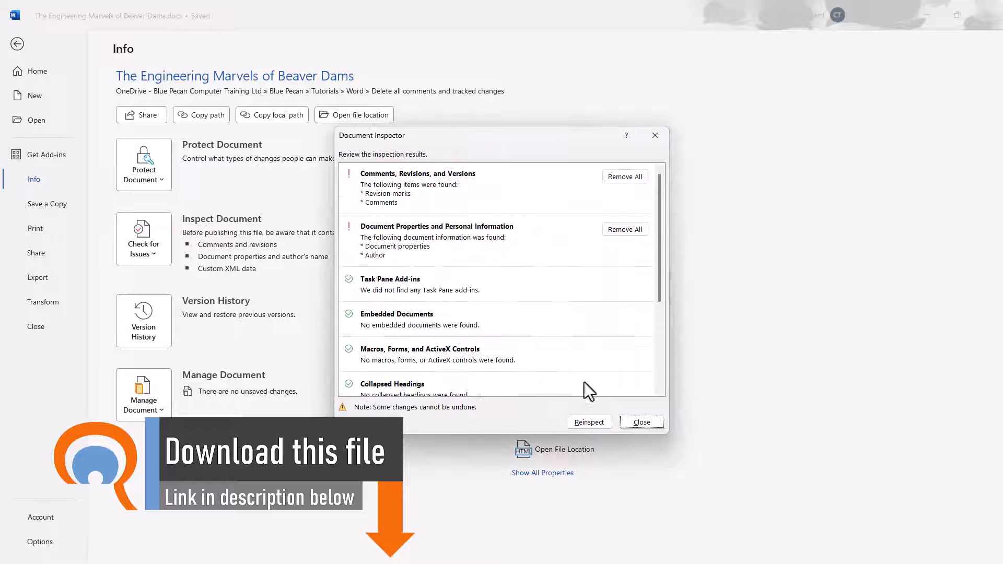
mouse_move(473, 182)
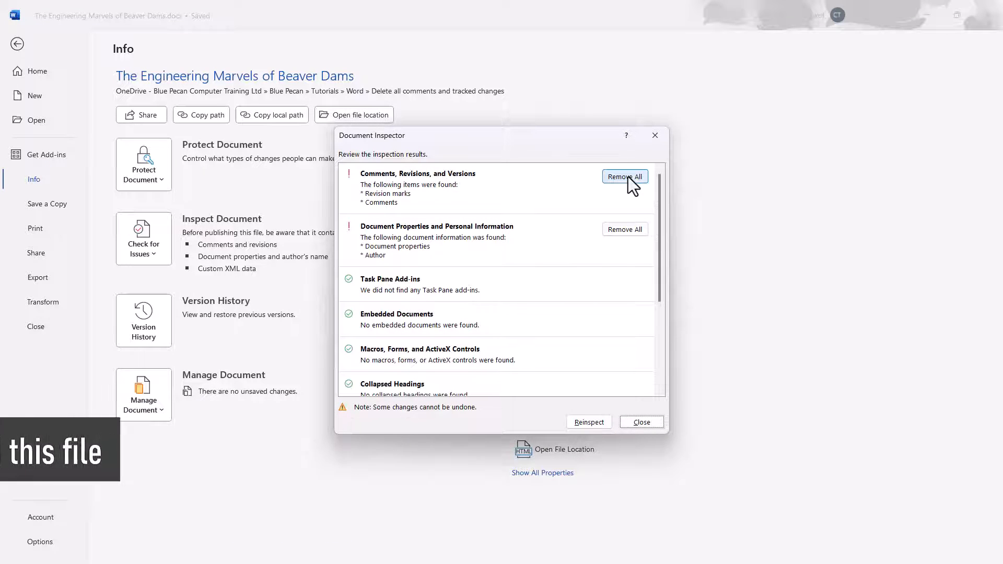
click(625, 177)
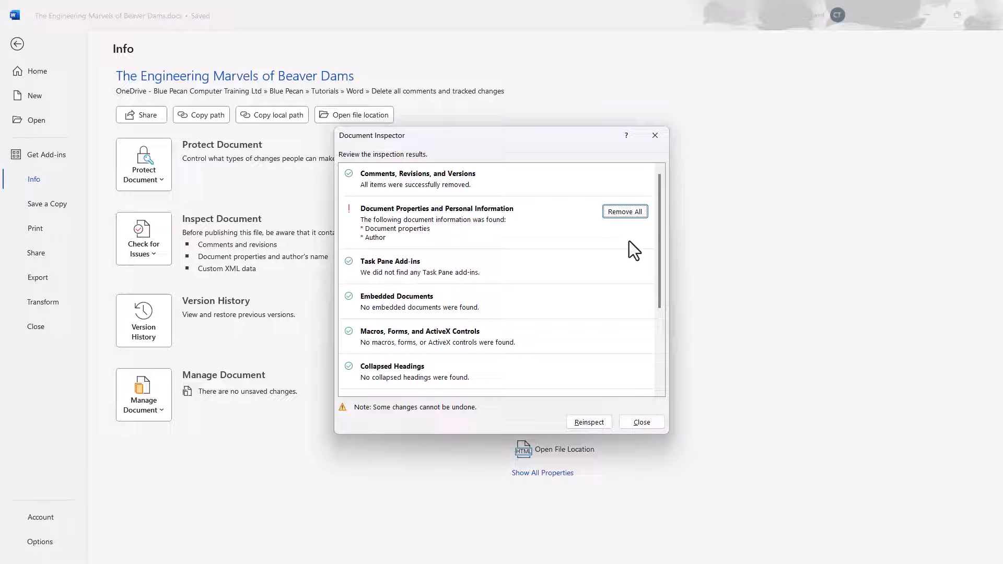
click(640, 421)
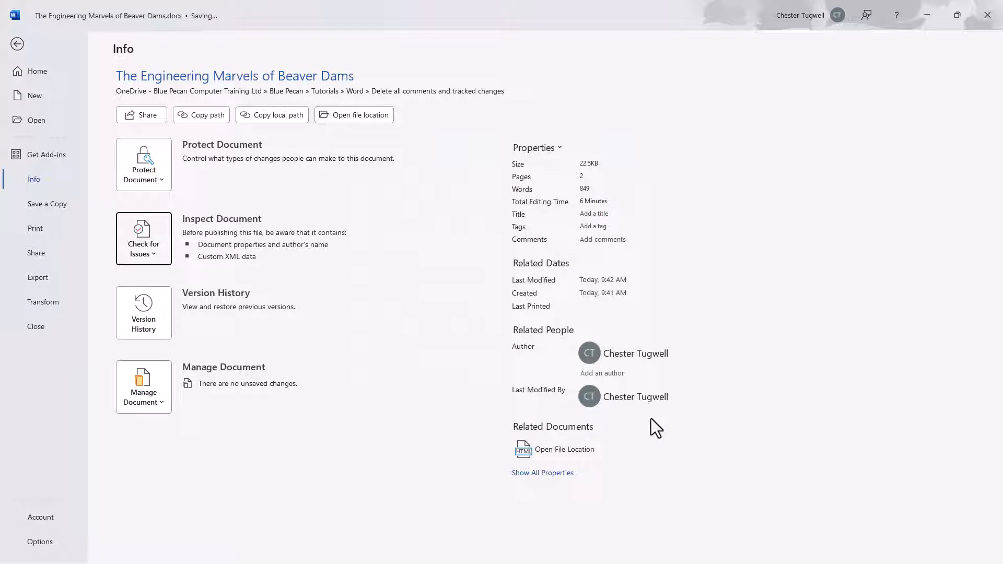
Return to the Beaver Dams text and show the Review tab's markup tools
click(16, 44)
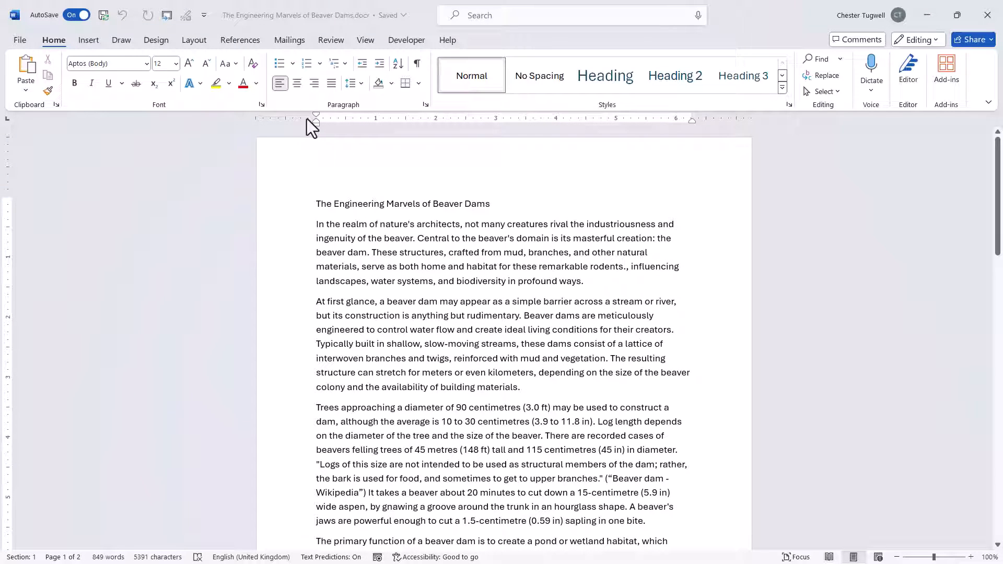
click(331, 39)
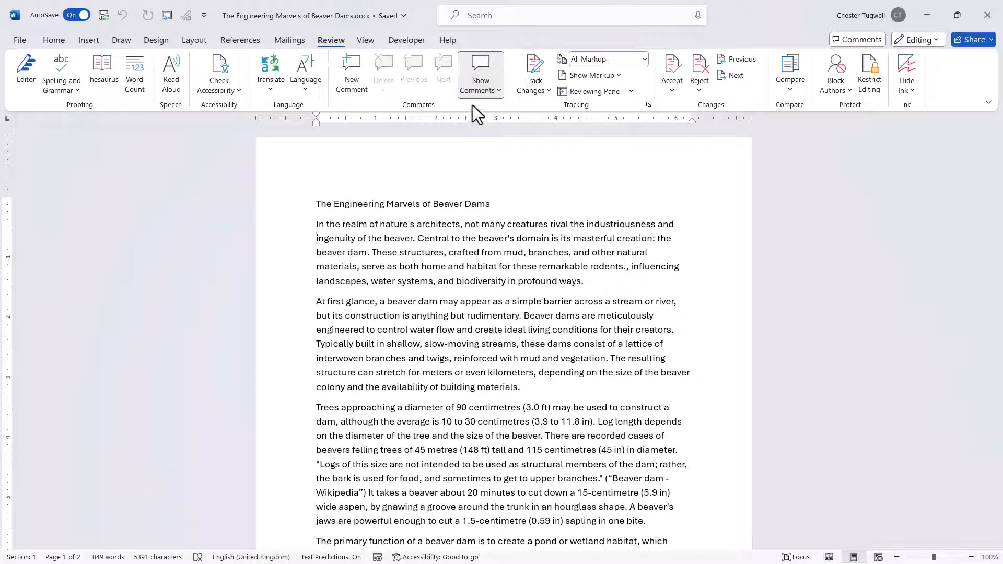
click(645, 58)
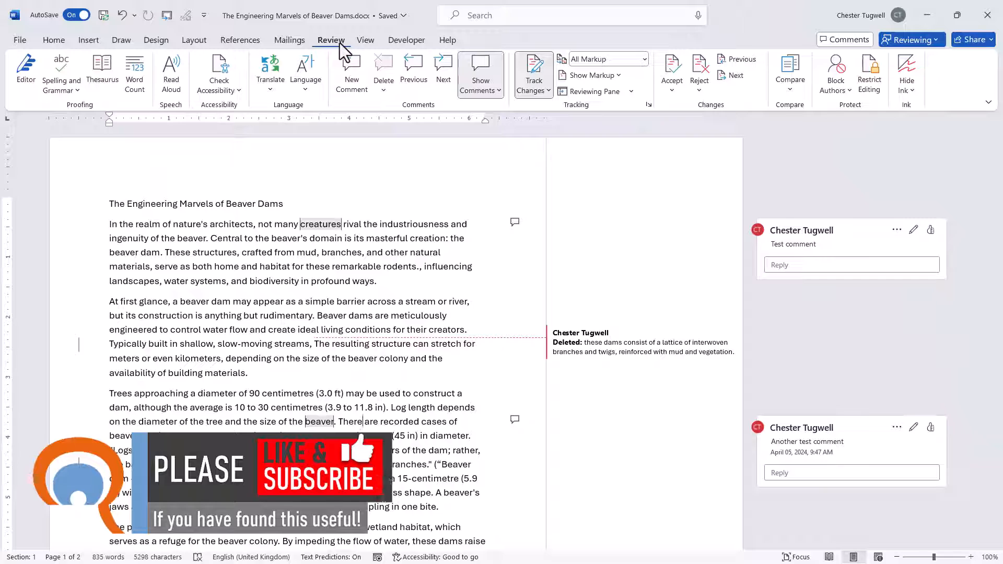
mouse_move(393, 110)
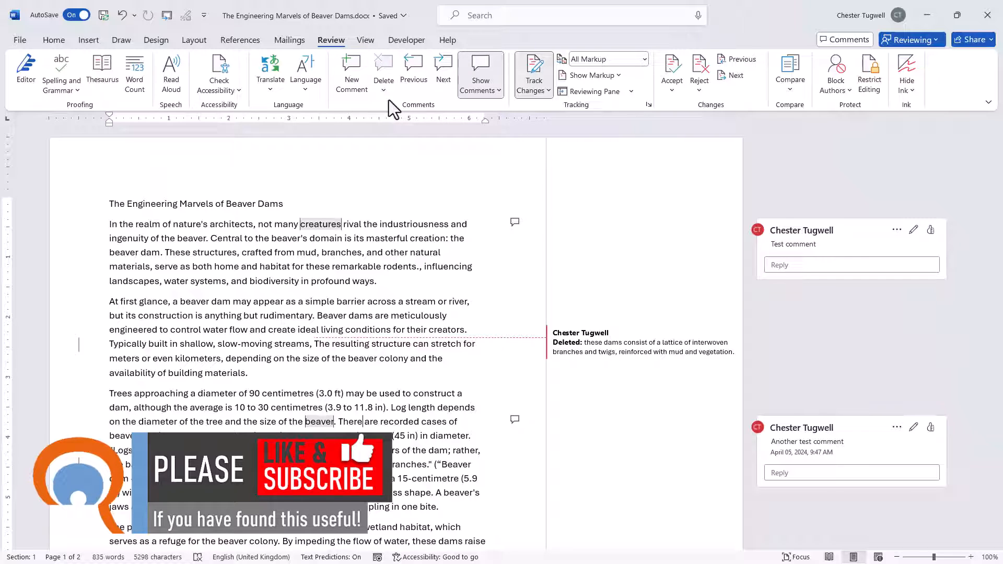
Delete all comments in the document from the Review Delete dropdown
click(383, 67)
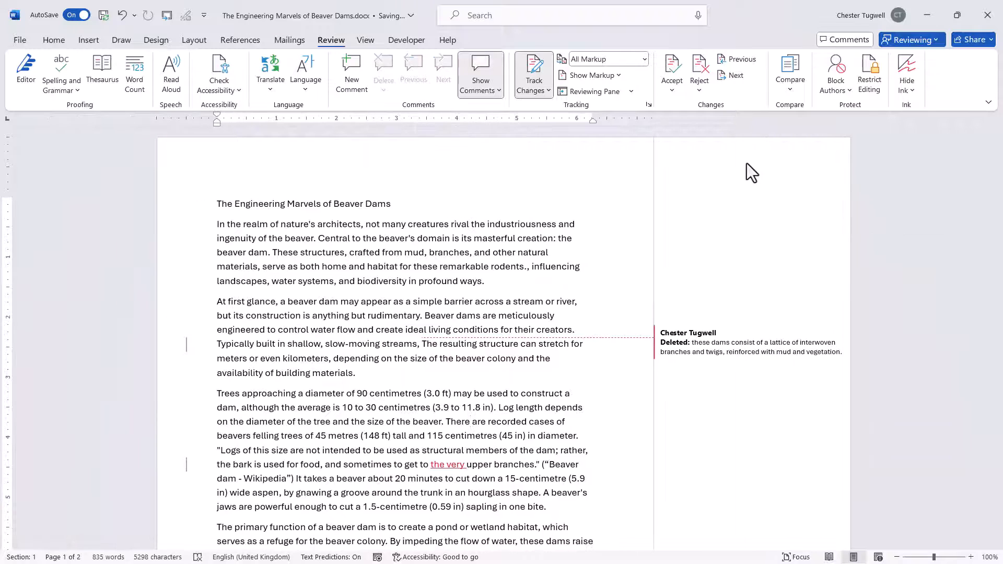
mouse_move(608, 360)
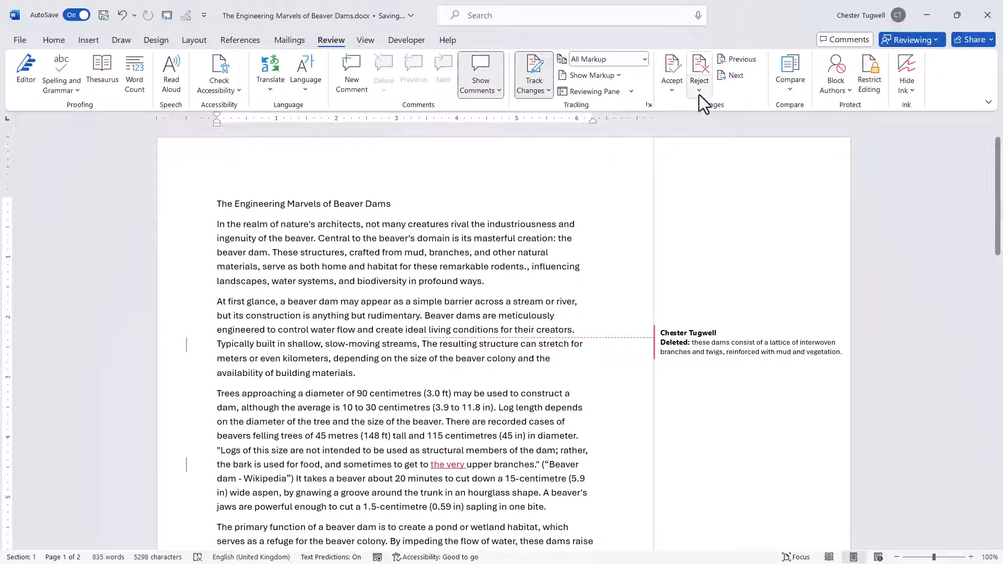
Reject All Changes and Stop Tracking so the text shows clean
click(698, 67)
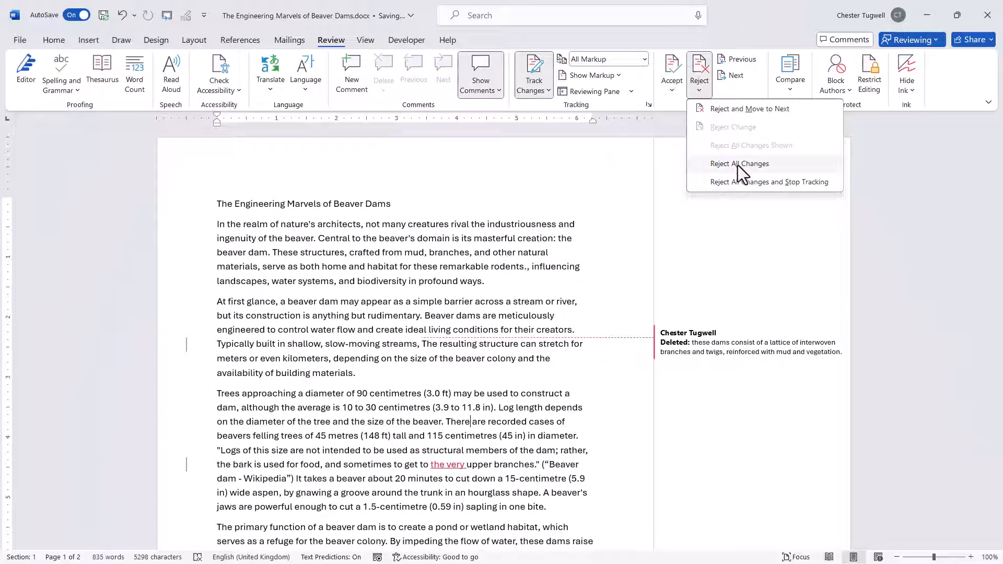
mouse_move(723, 182)
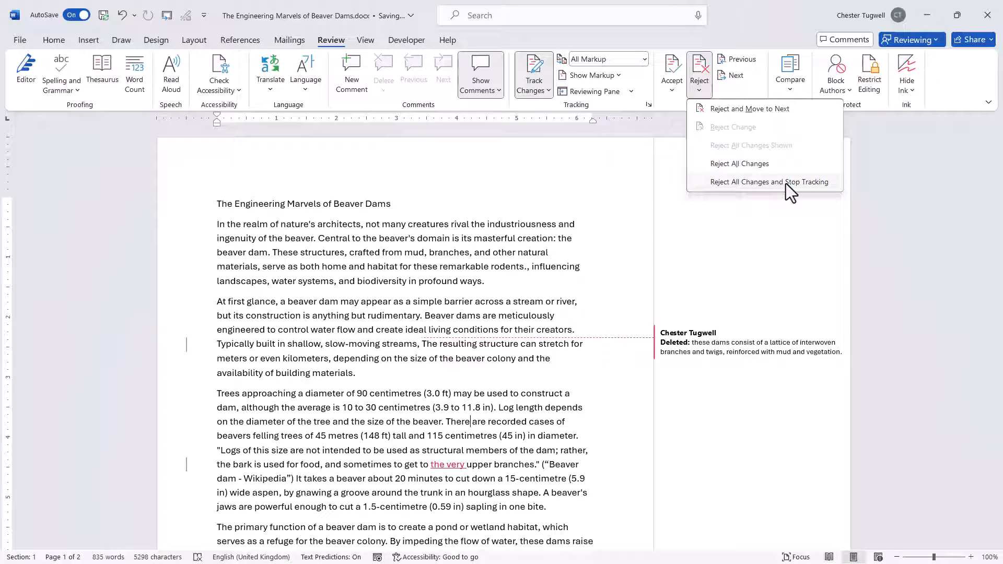
click(767, 181)
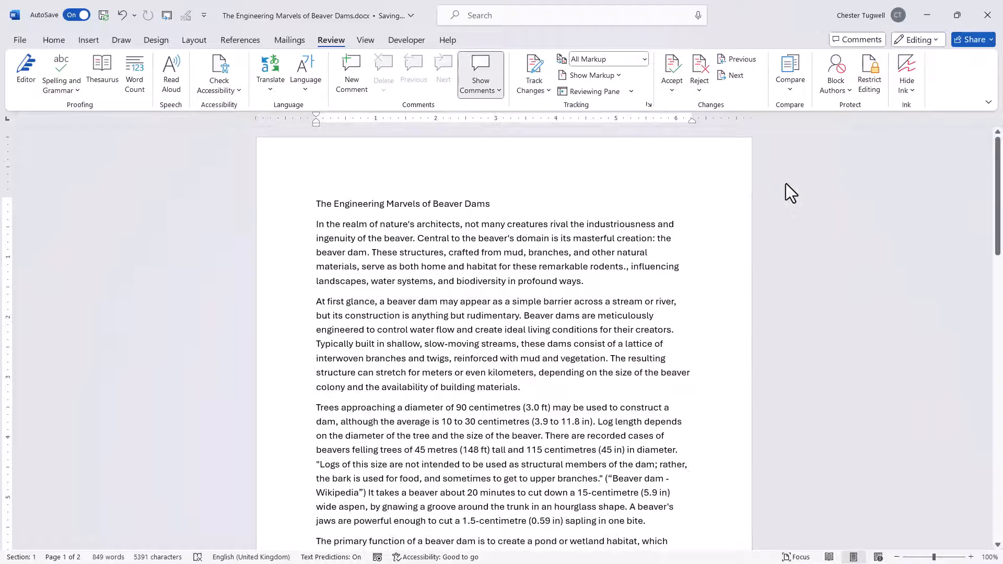